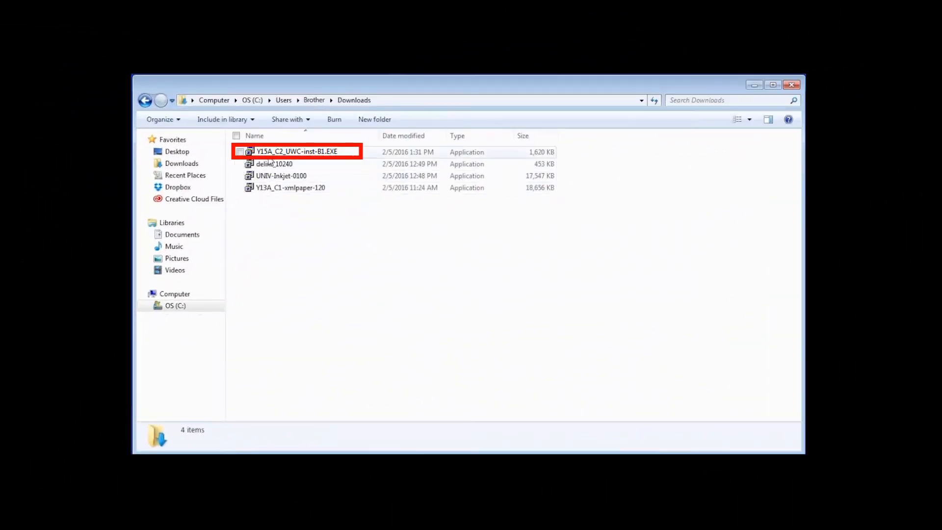
Step: Launch V15A_C2_UWC-inst-B1.EXE from Downloads, keep English (United States) and accept the license agreement
double_click(295, 151)
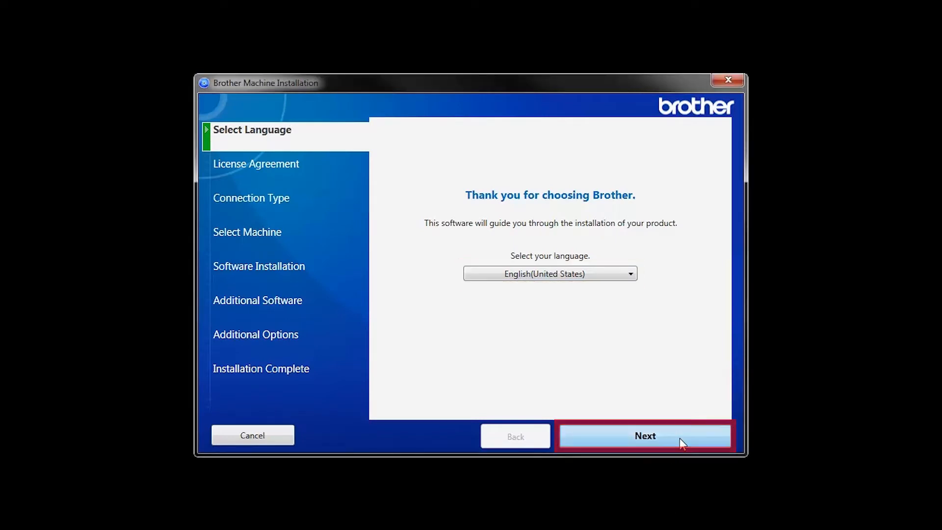
left_click(645, 436)
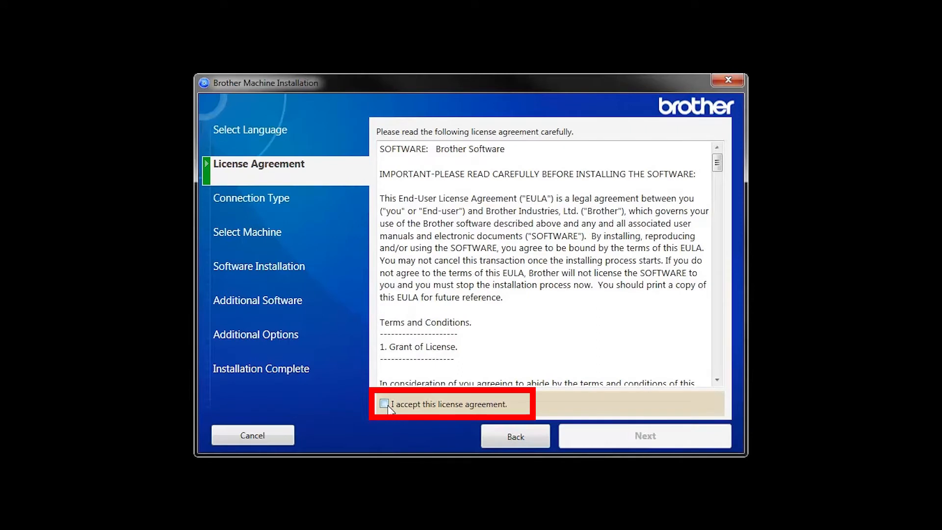
left_click(384, 403)
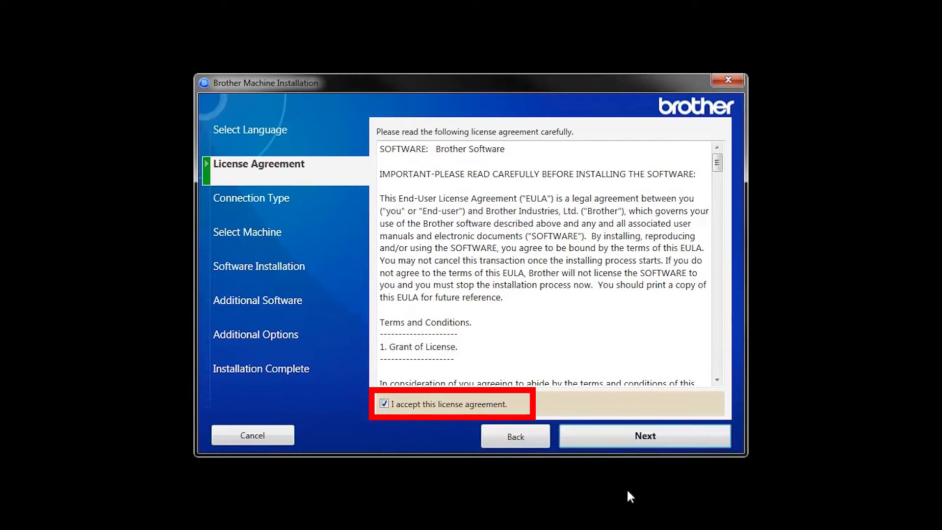
left_click(644, 436)
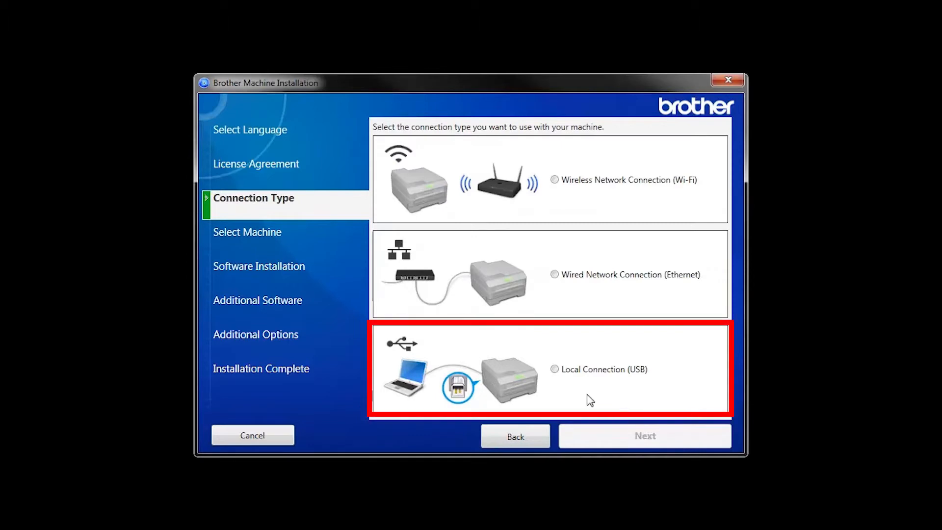
Step: Choose Local Connection (USB) as the connection type and continue to the connect-machine prompt
left_click(554, 369)
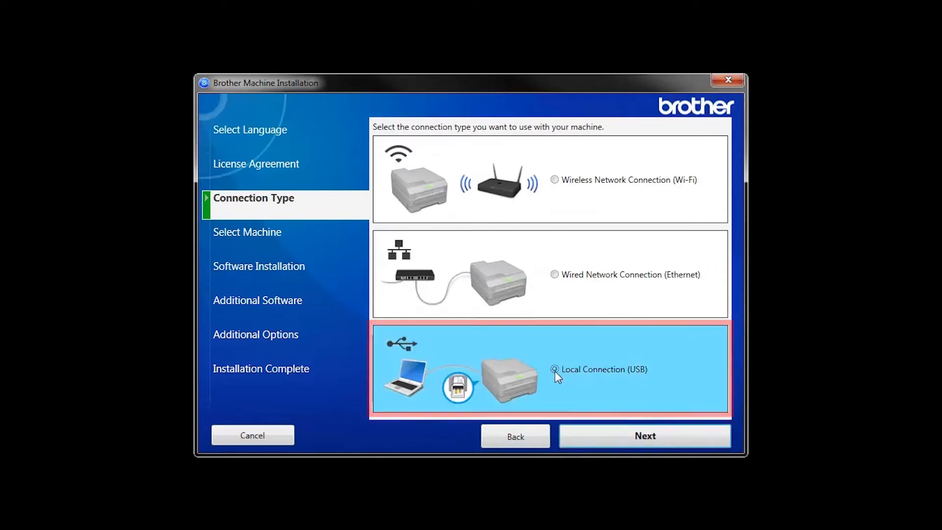
left_click(644, 436)
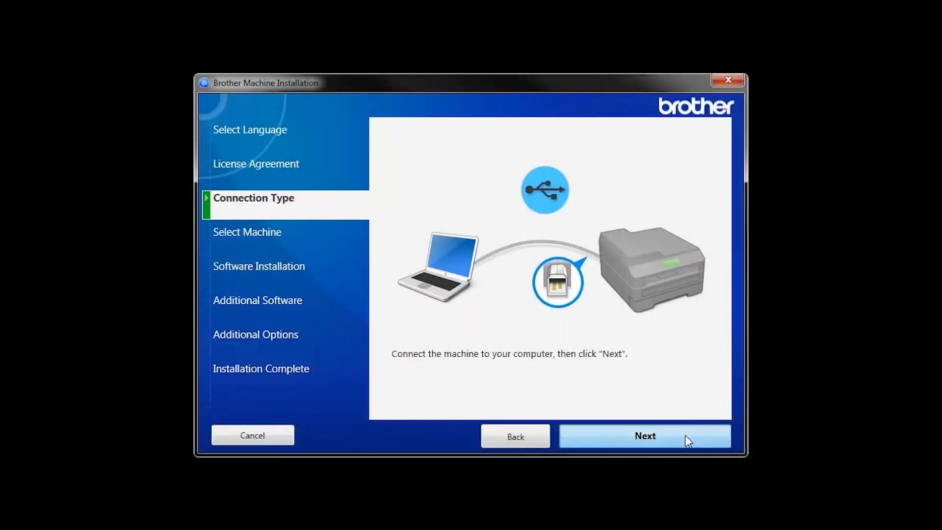
Step: Run the Standard (Recommended) installation and choose Install Later for the iPrint&Scan download
left_click(645, 435)
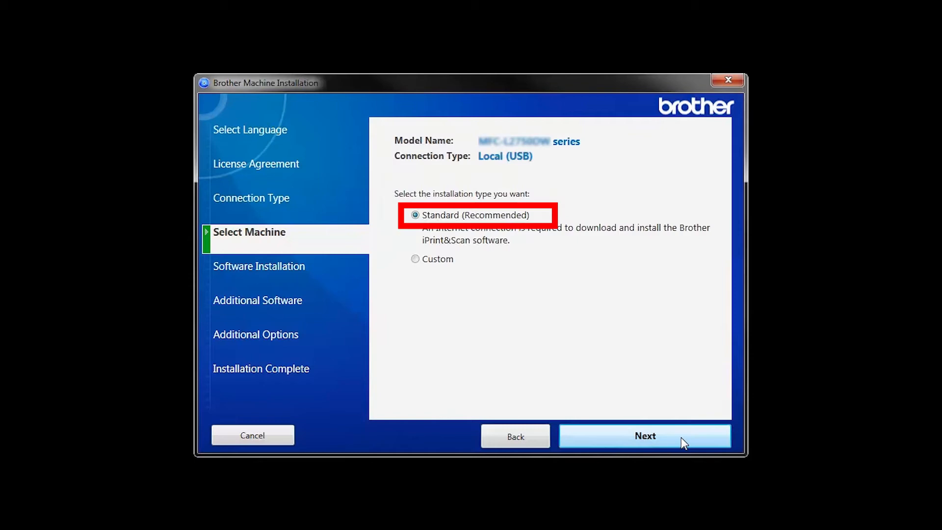
left_click(645, 436)
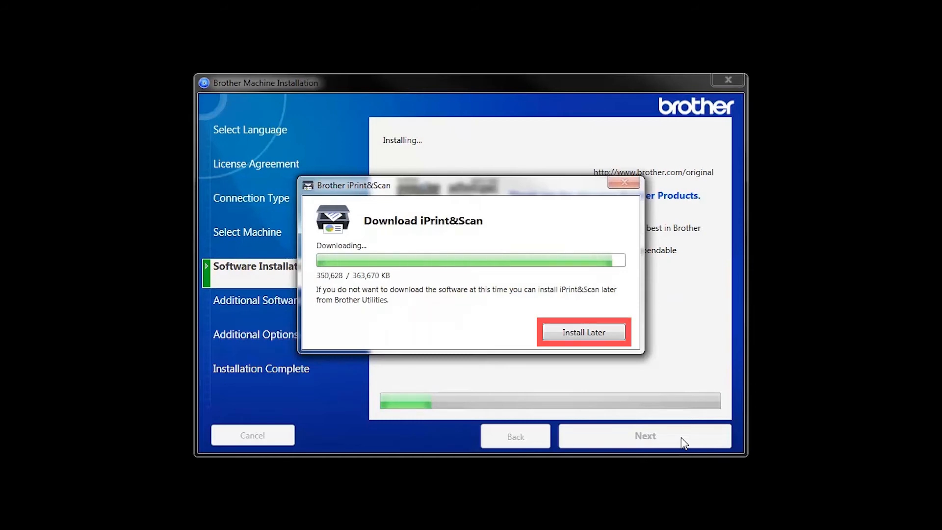
left_click(582, 333)
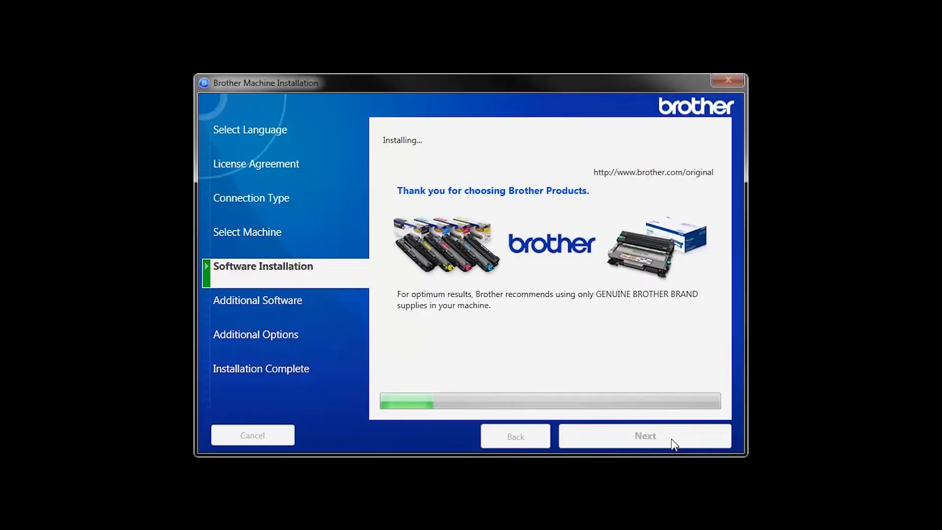
left_click(644, 436)
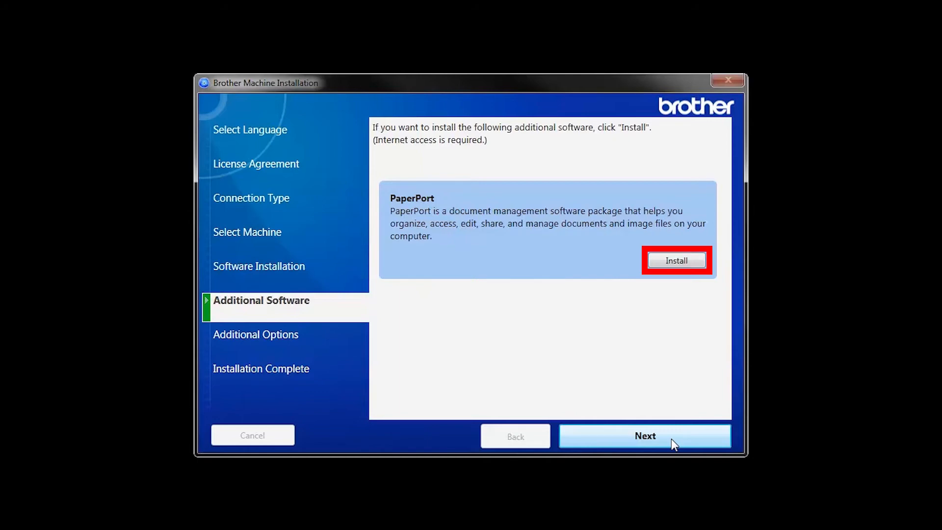
mouse_move(676, 260)
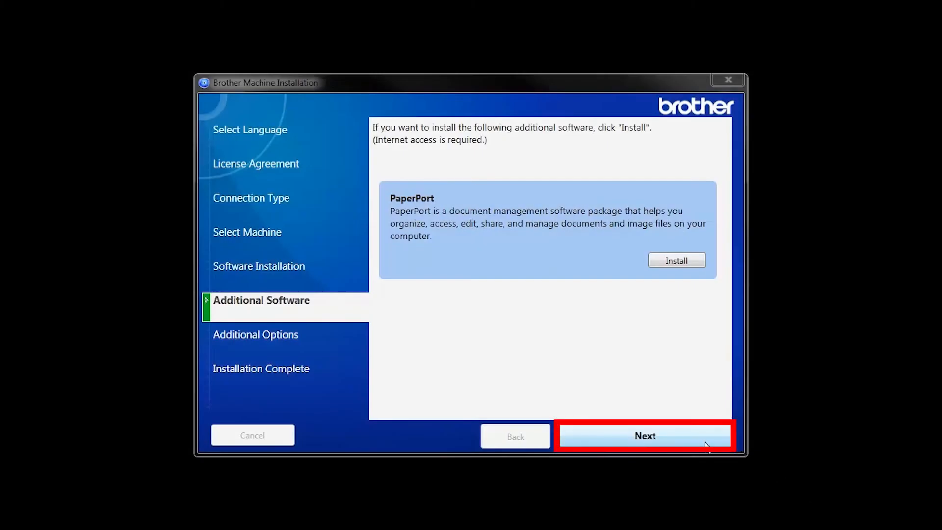
Step: Skip PaperPort and the additional options to reach 'Software installation complete'
left_click(644, 435)
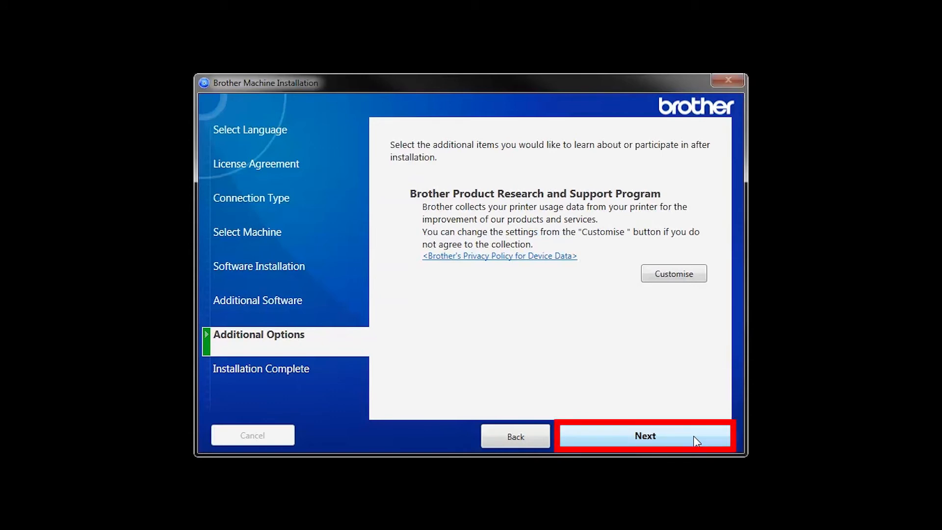
left_click(644, 436)
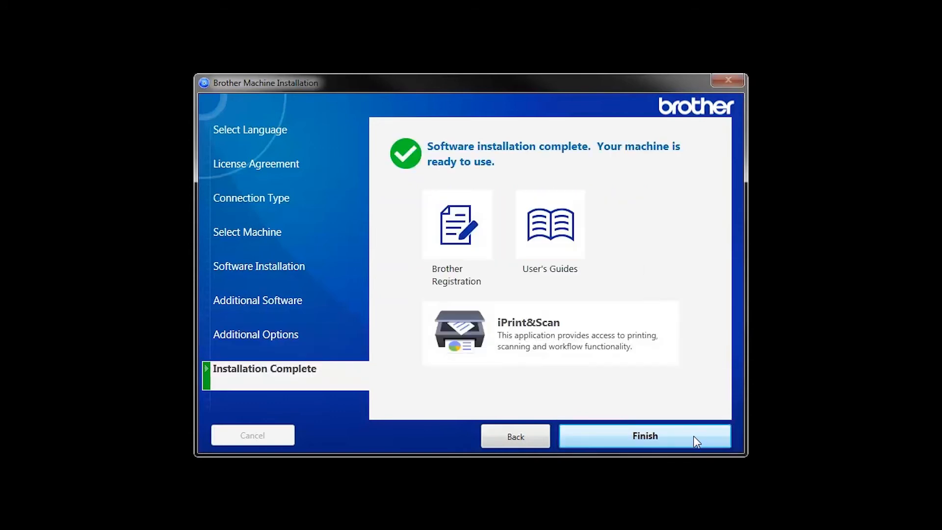